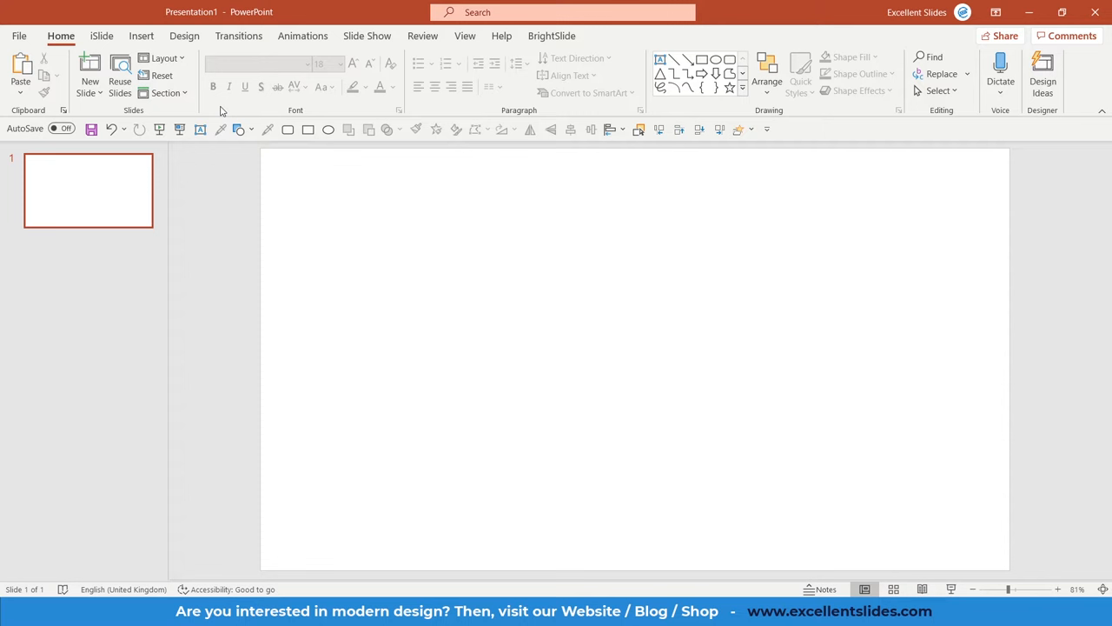
mouse_move(141, 36)
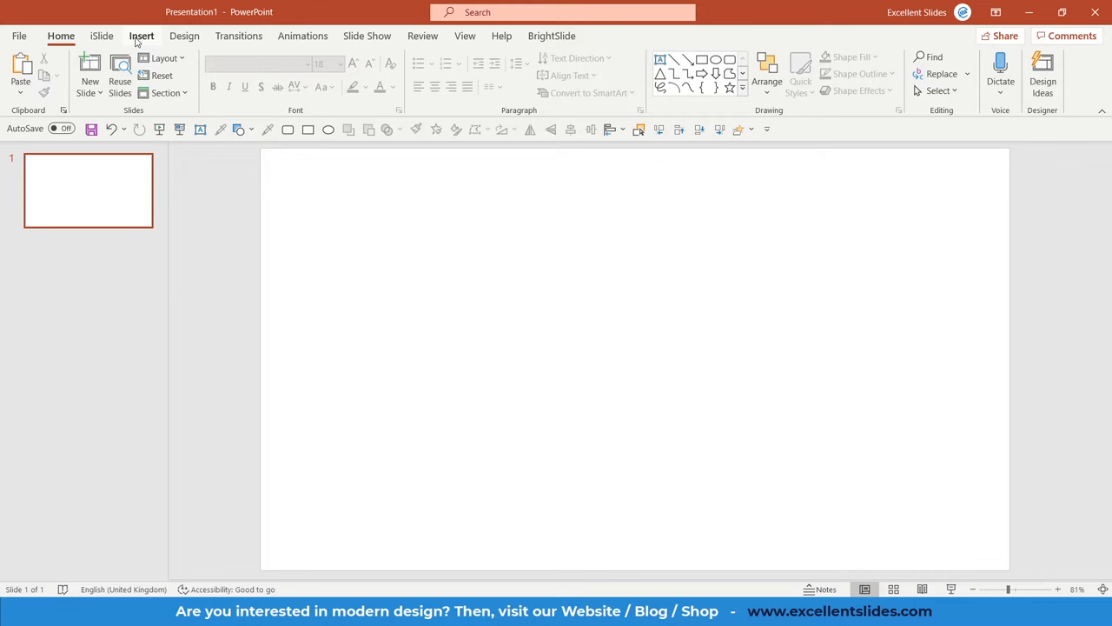
Step: Show the Insert commands on the ribbon for the blank slide
left_click(141, 36)
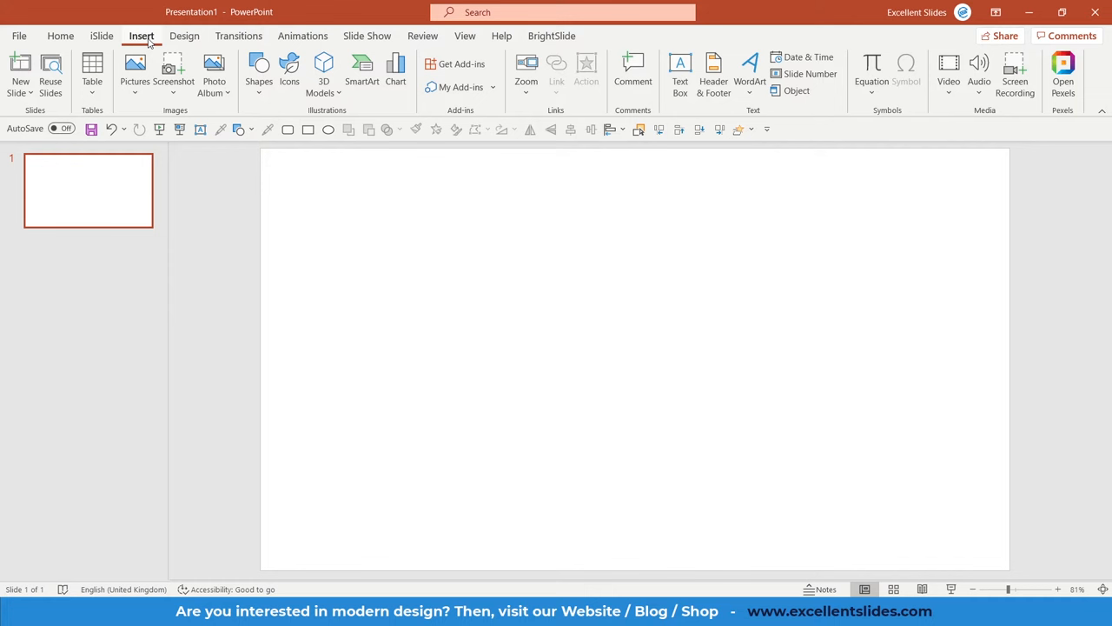
Step: Show the Shapes gallery to choose a plain rectangle
left_click(258, 69)
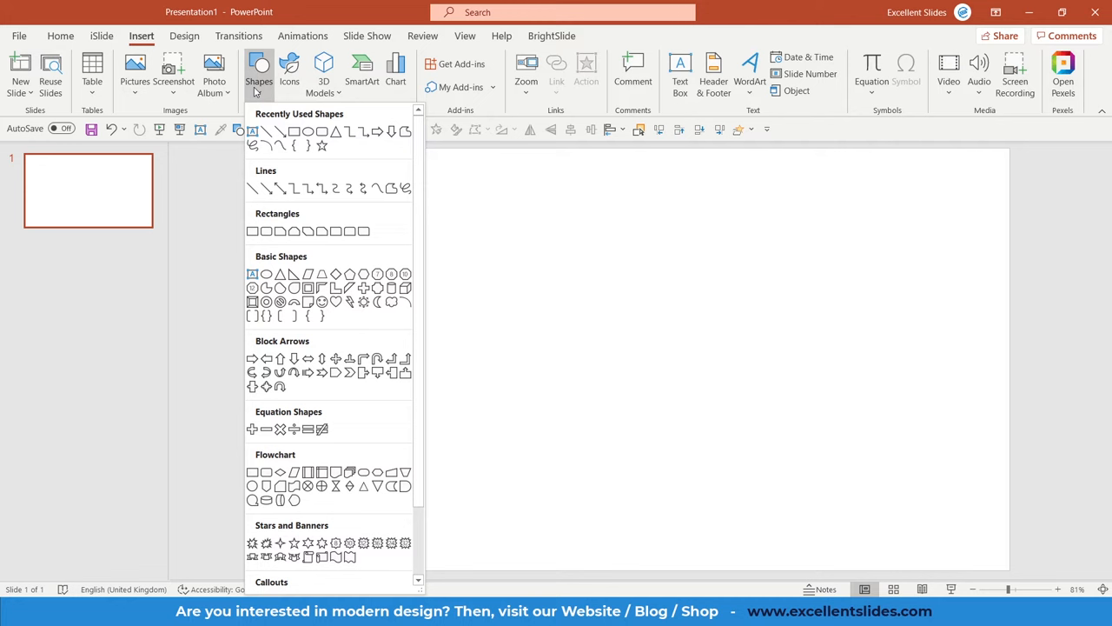
mouse_move(316, 219)
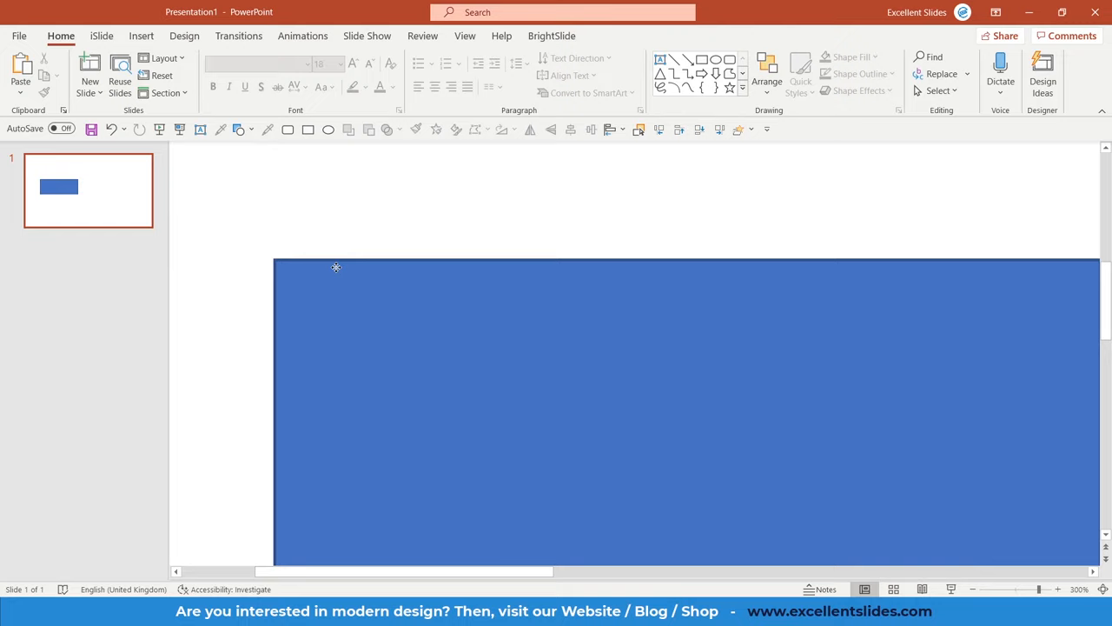
Step: Show the Shapes gallery again to choose a rounded rectangle
left_click(141, 35)
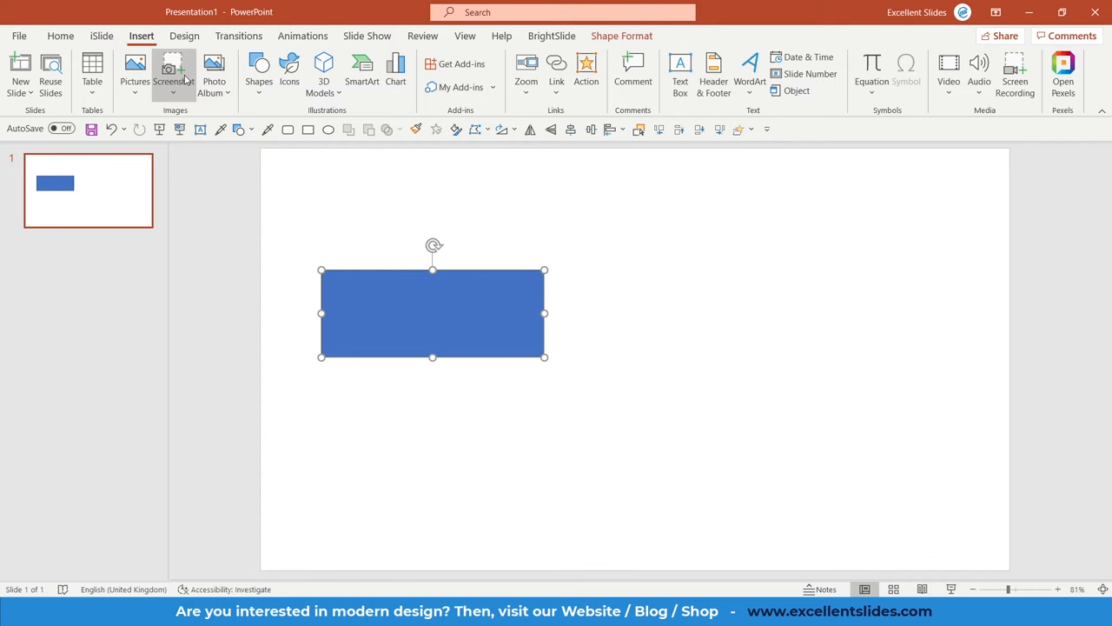
left_click(258, 72)
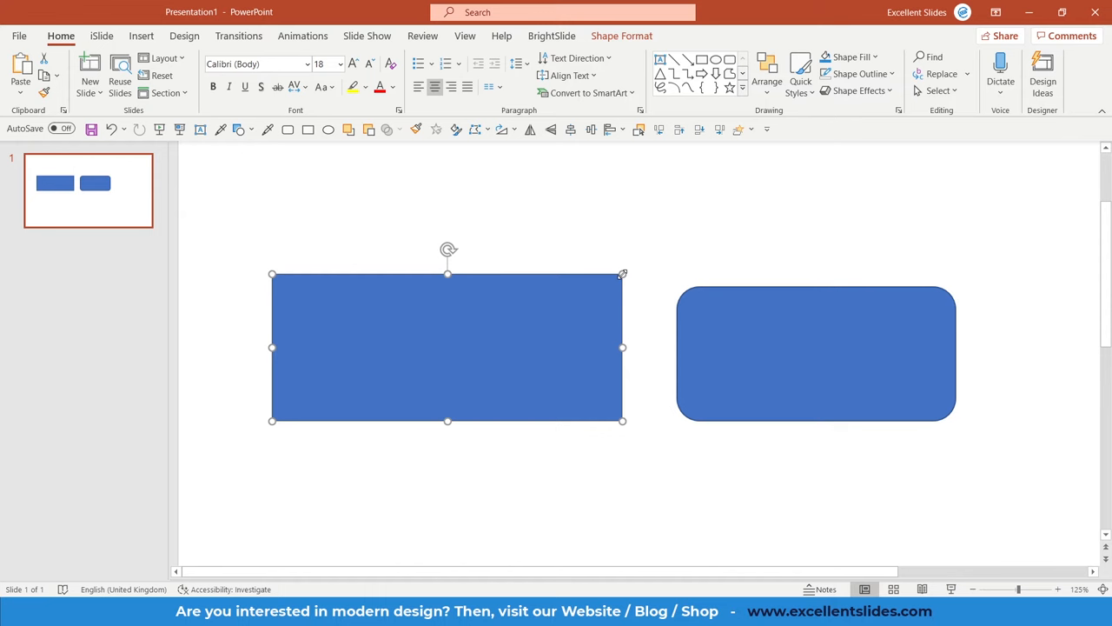
Step: Reduce the rounded rectangle's corner roundness until its corners are sharp like the left one
left_click(796, 378)
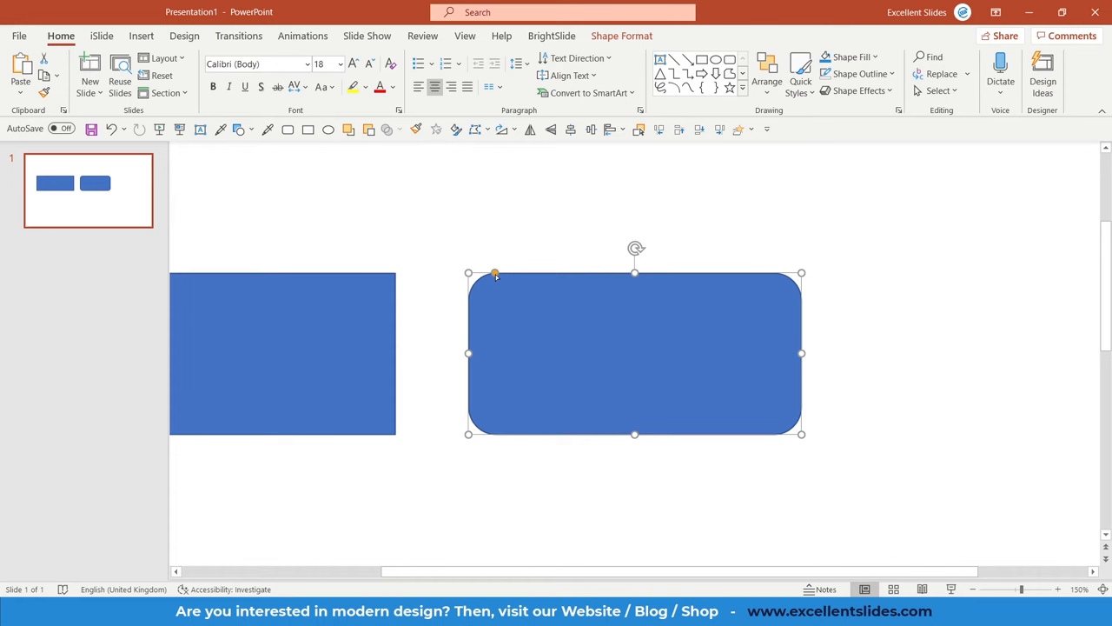
left_click_drag(495, 273, 467, 274)
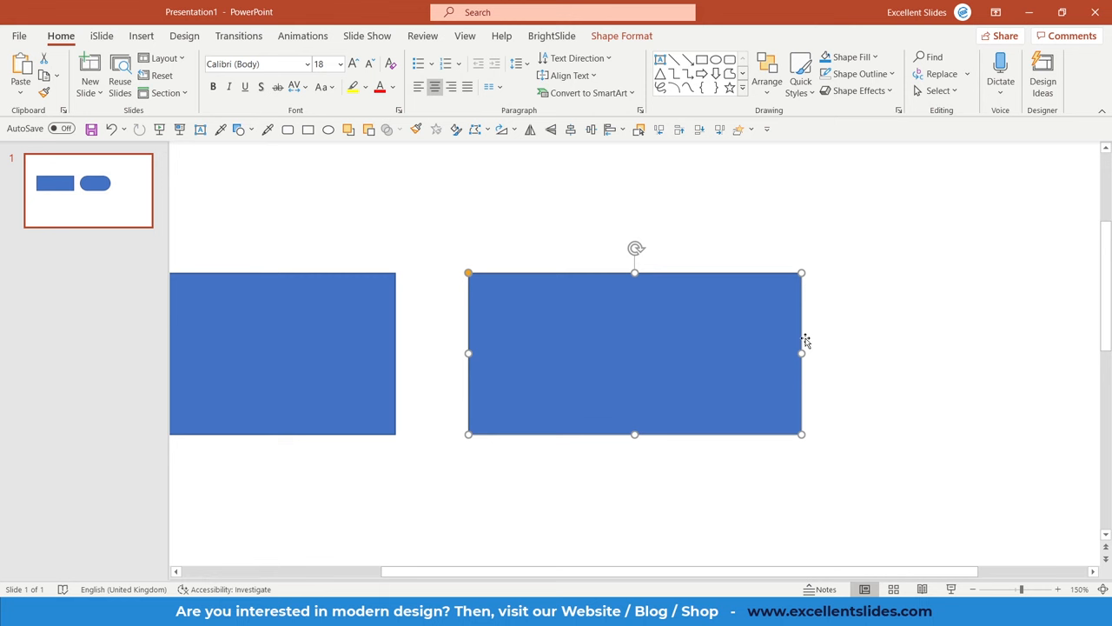